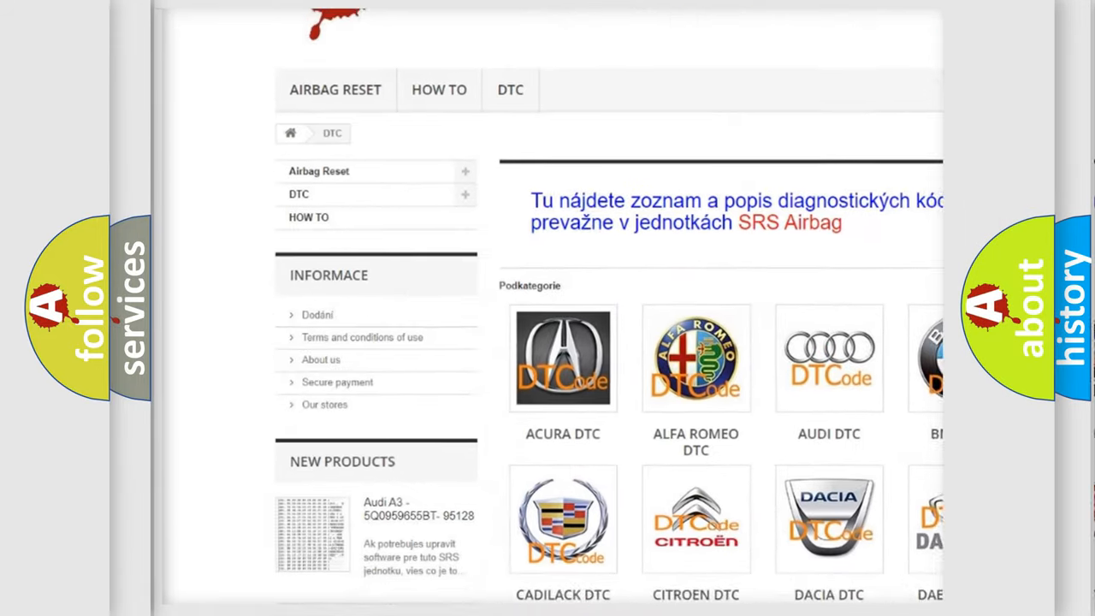
Step: Complete the Audi slide's Code field so it reads P1610
scroll(down, 3)
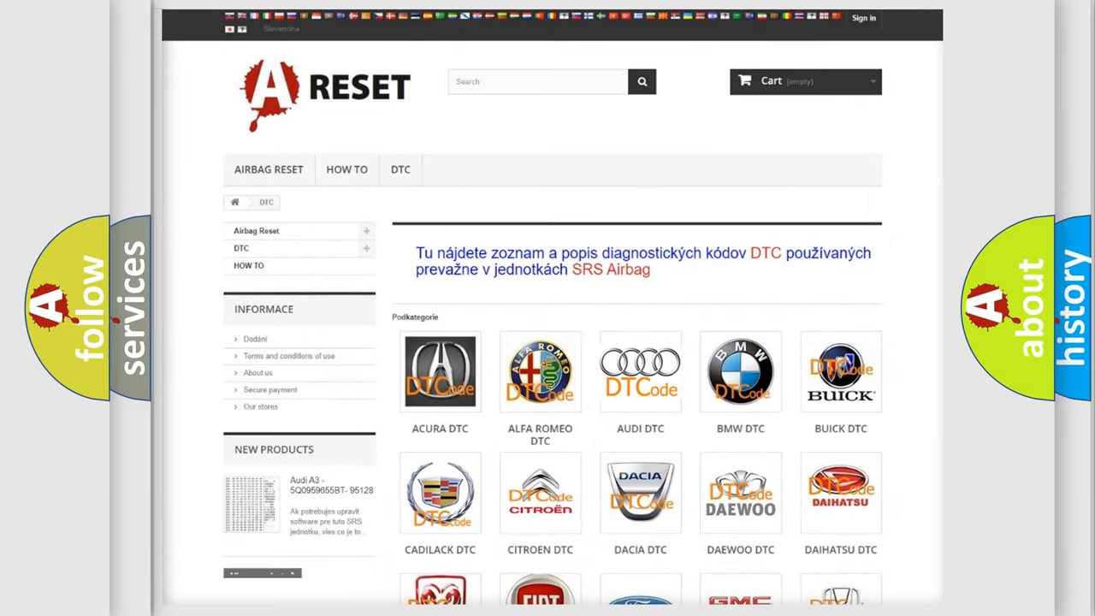
click(640, 372)
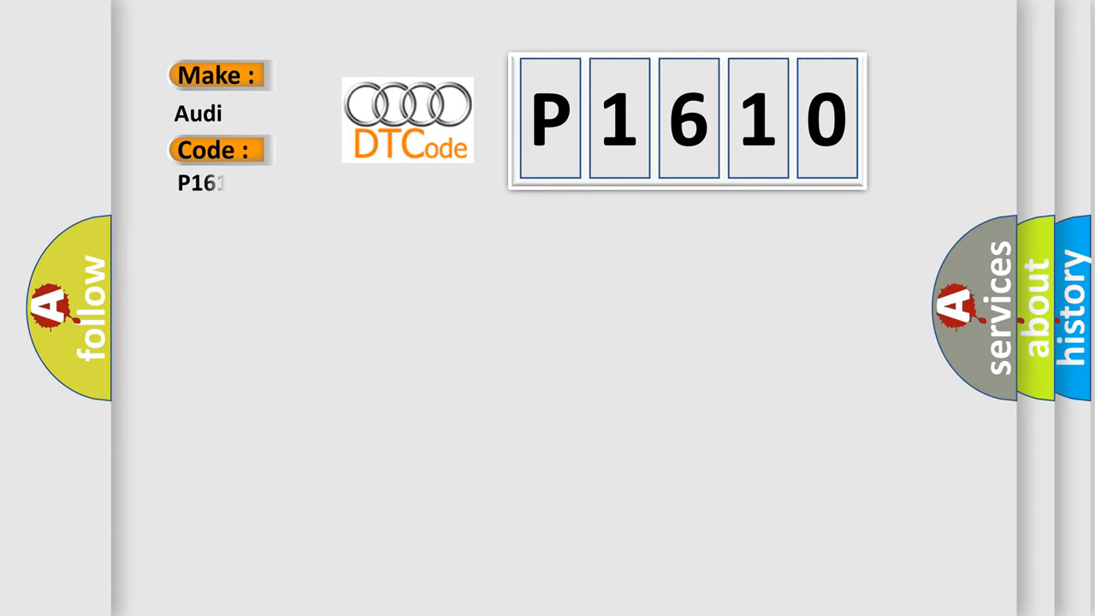
text(0)
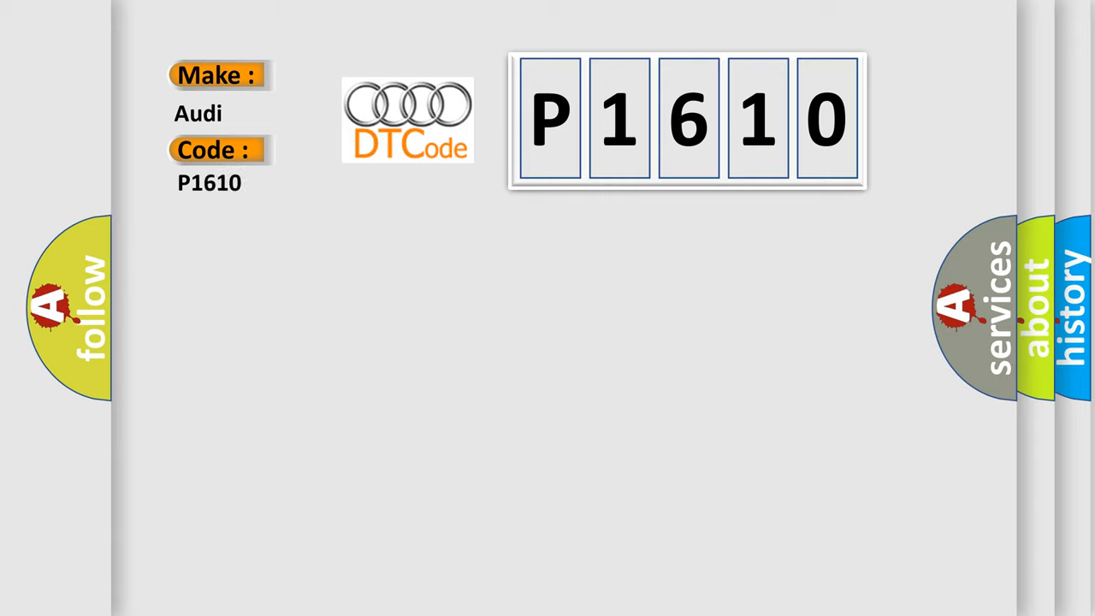